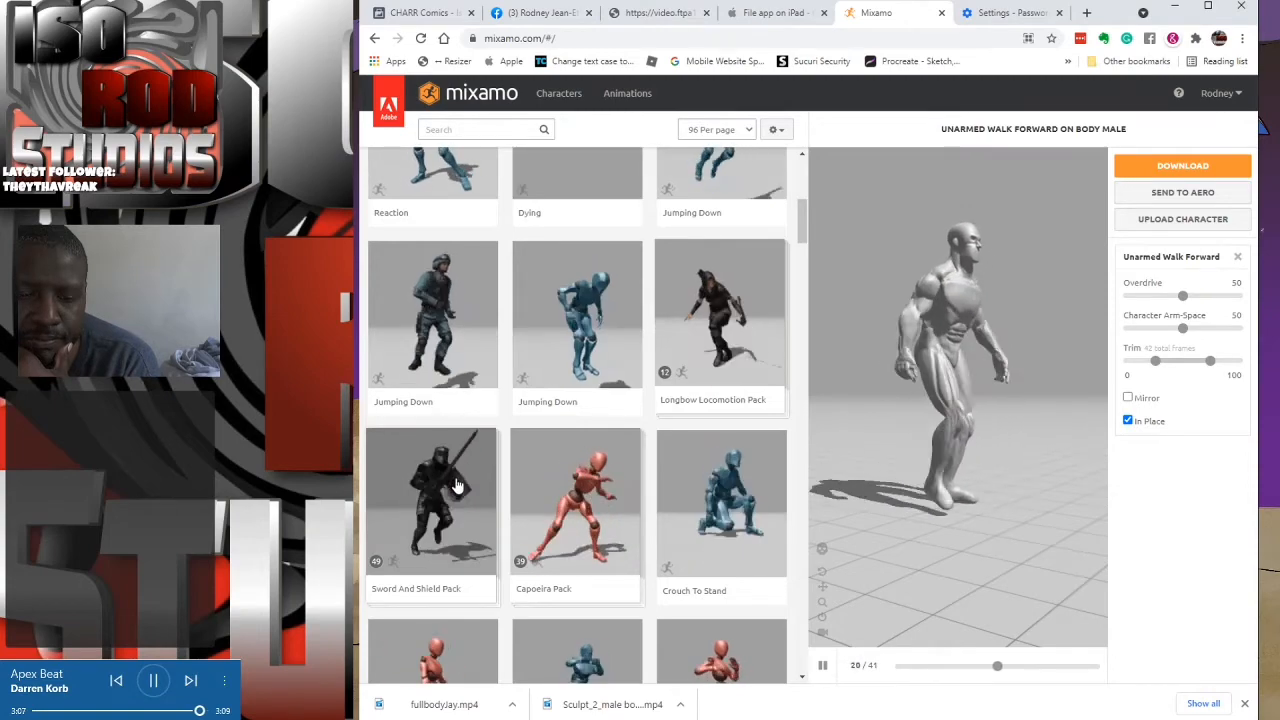
Step: Scroll the animation list and open the Animation Genre filter checkboxes
scroll("down", 3)
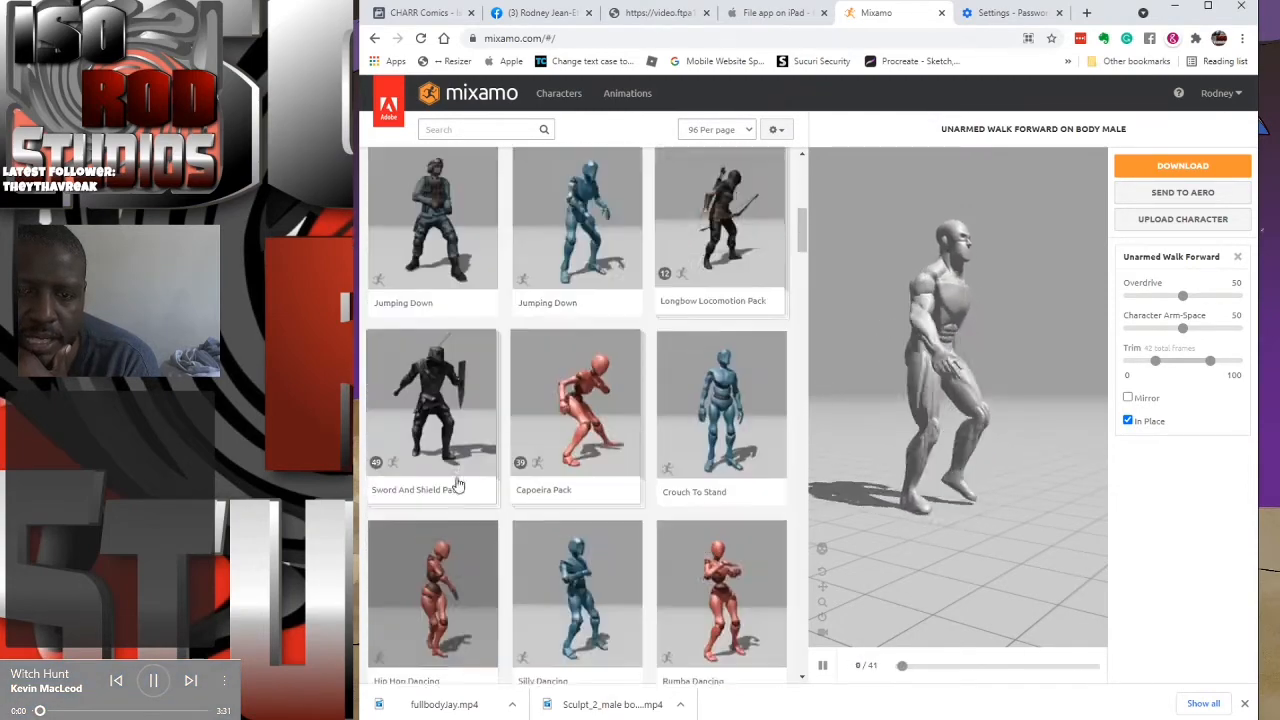
scroll("down", 3)
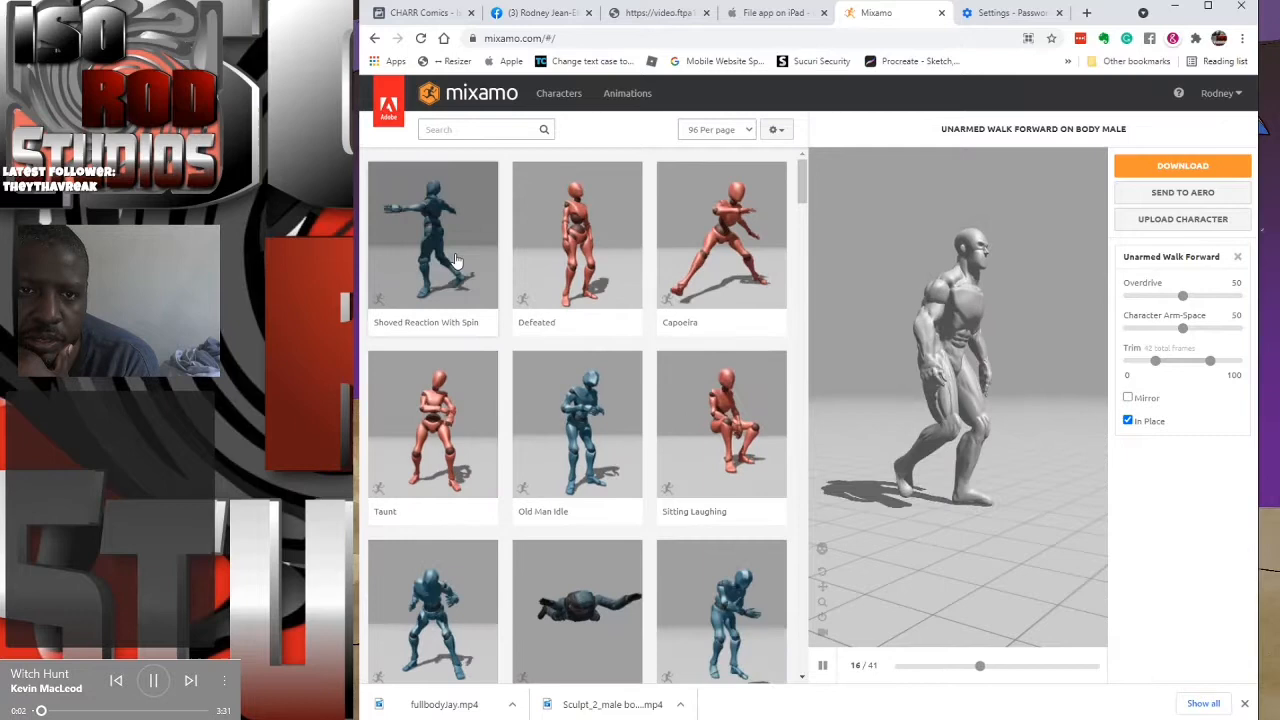
left_click(486, 128)
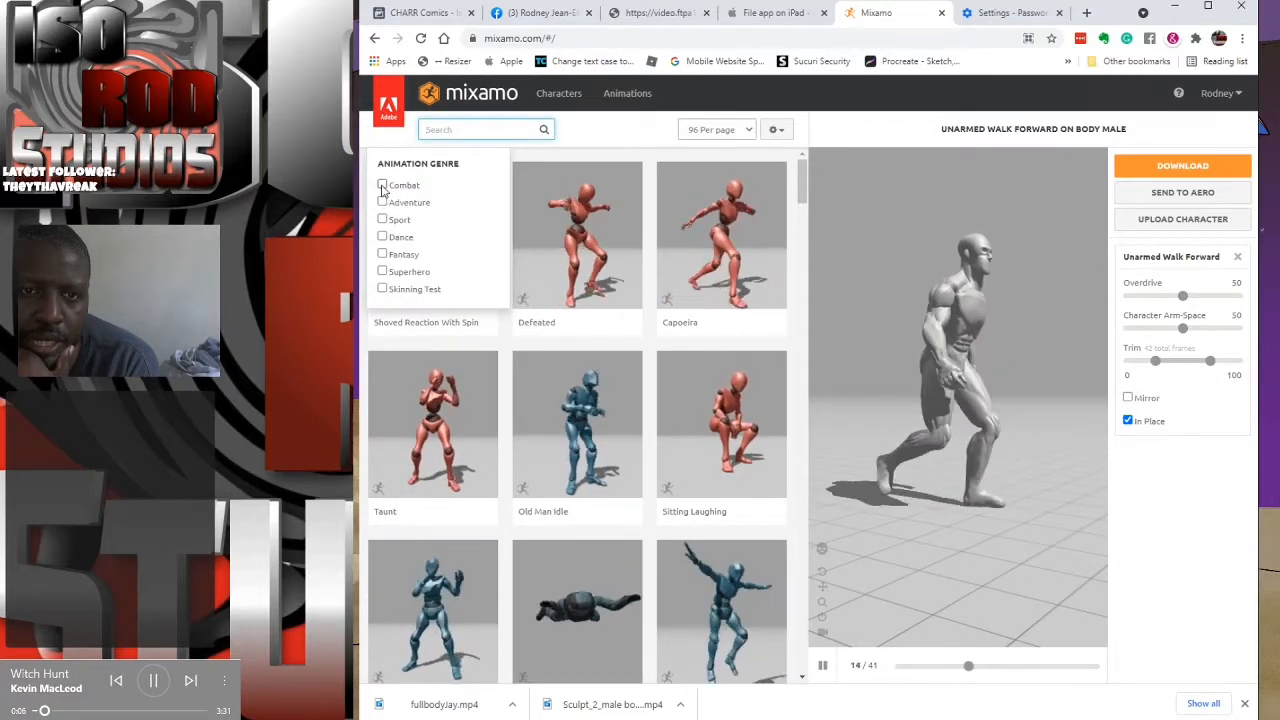
Step: Filter the library to Combat and preview Taunt on the male body
left_click(382, 185)
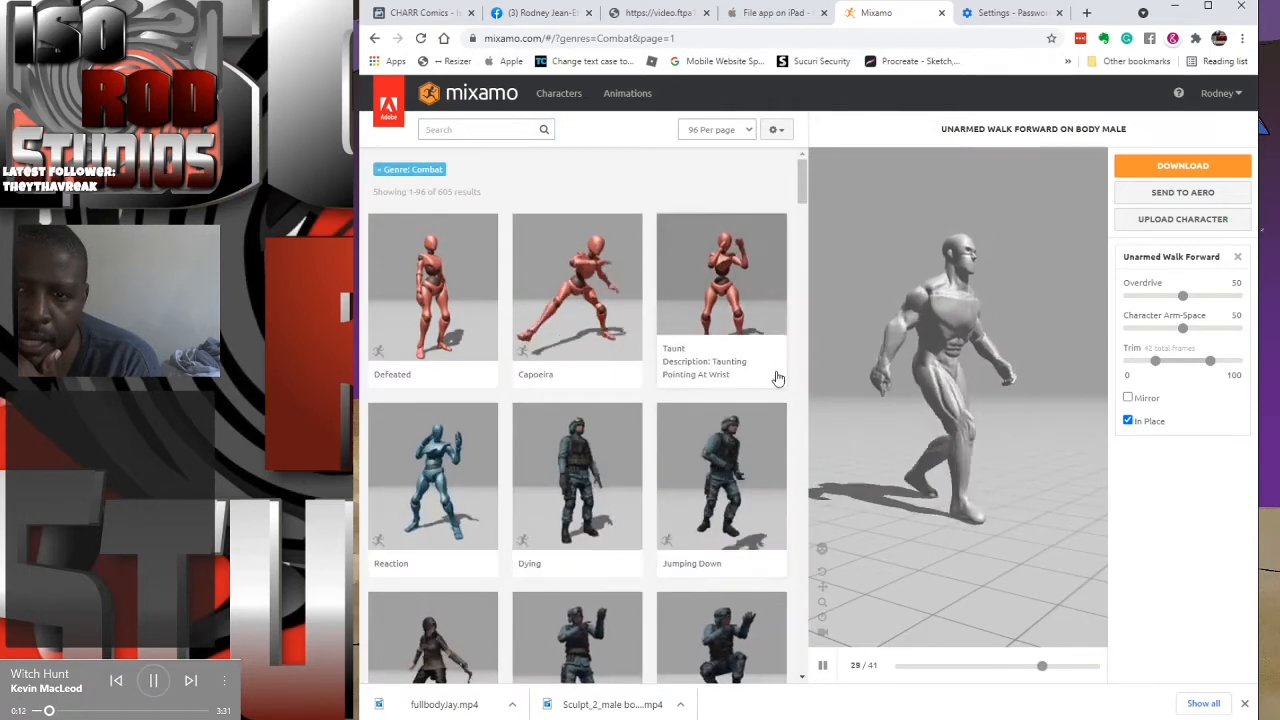
left_click(721, 287)
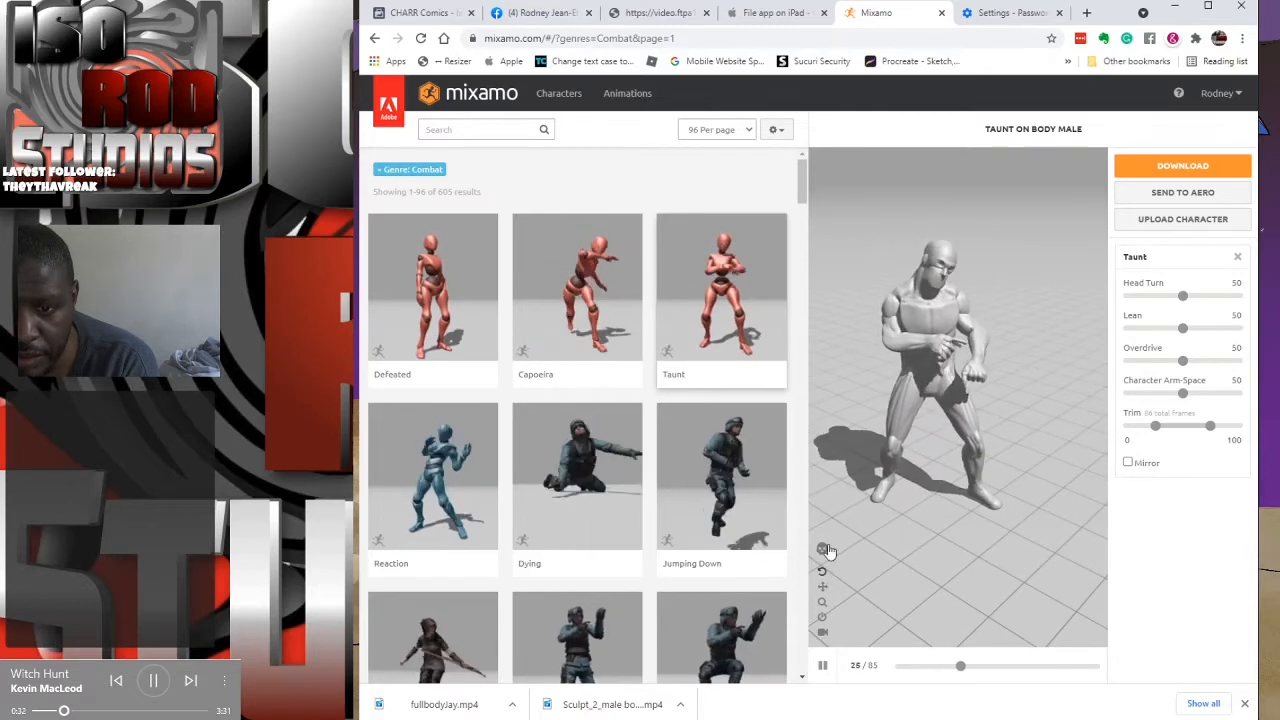
left_click(822, 550)
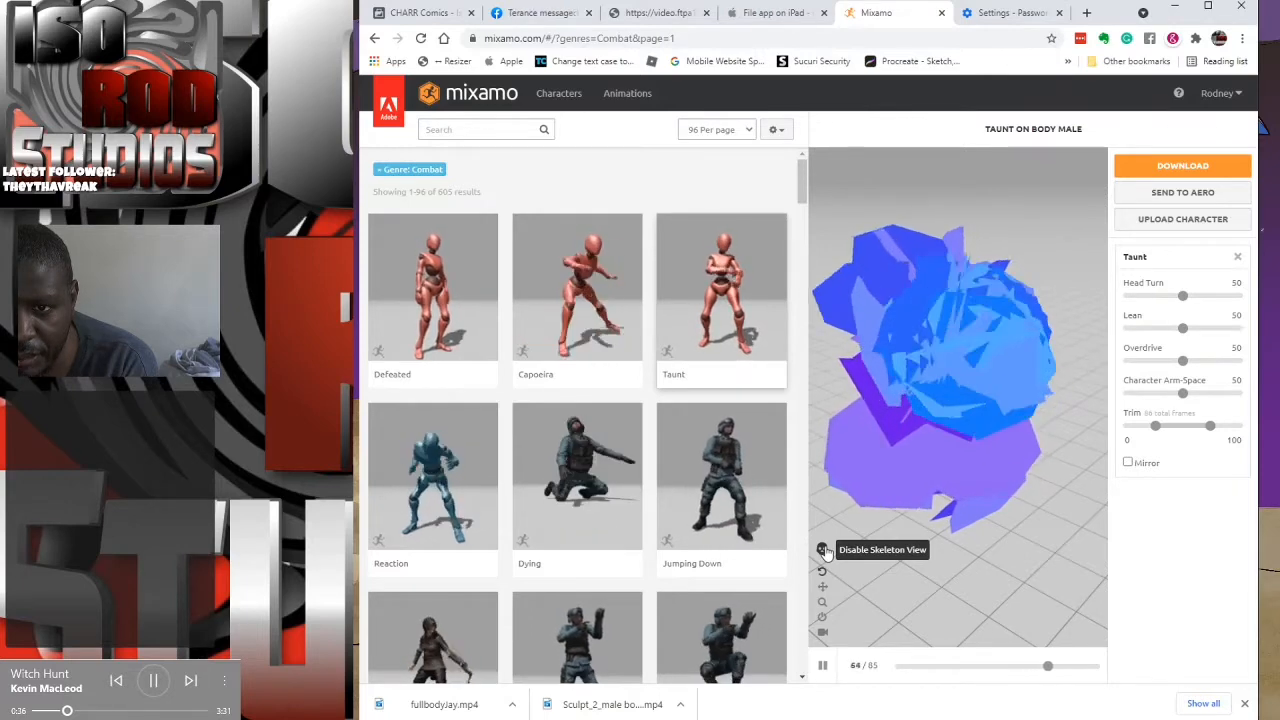
left_click(822, 550)
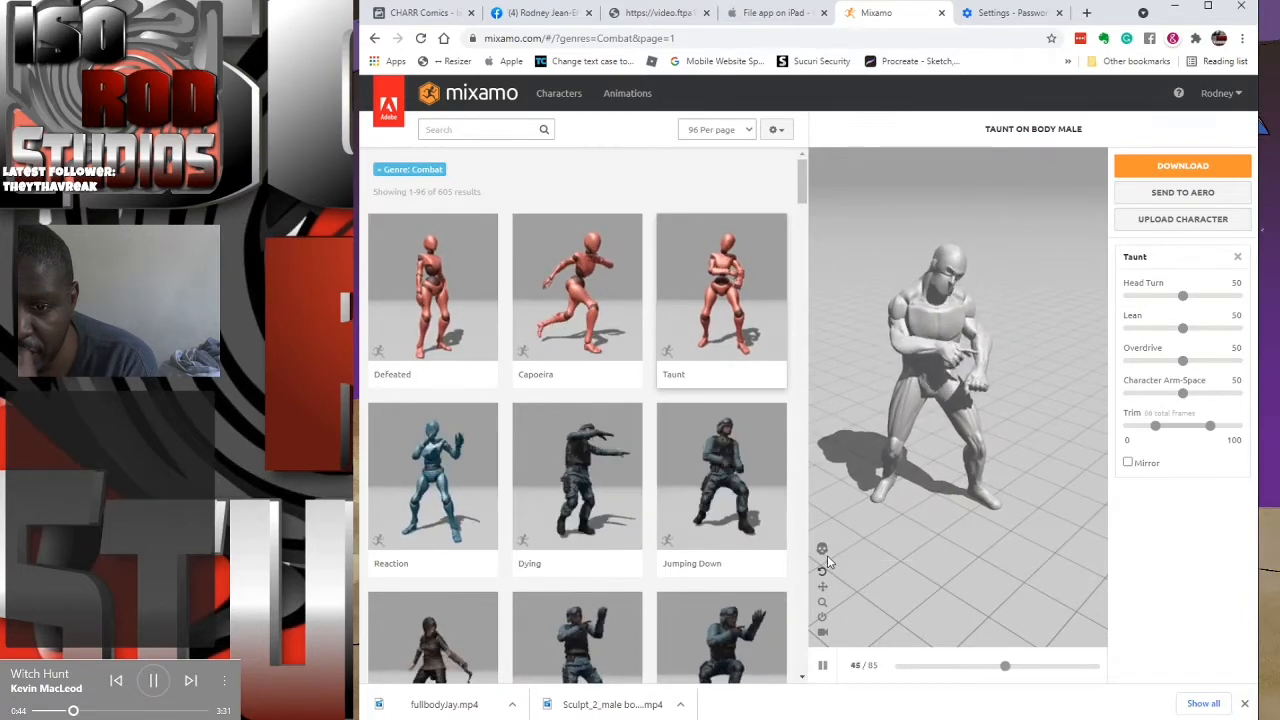
left_click(822, 549)
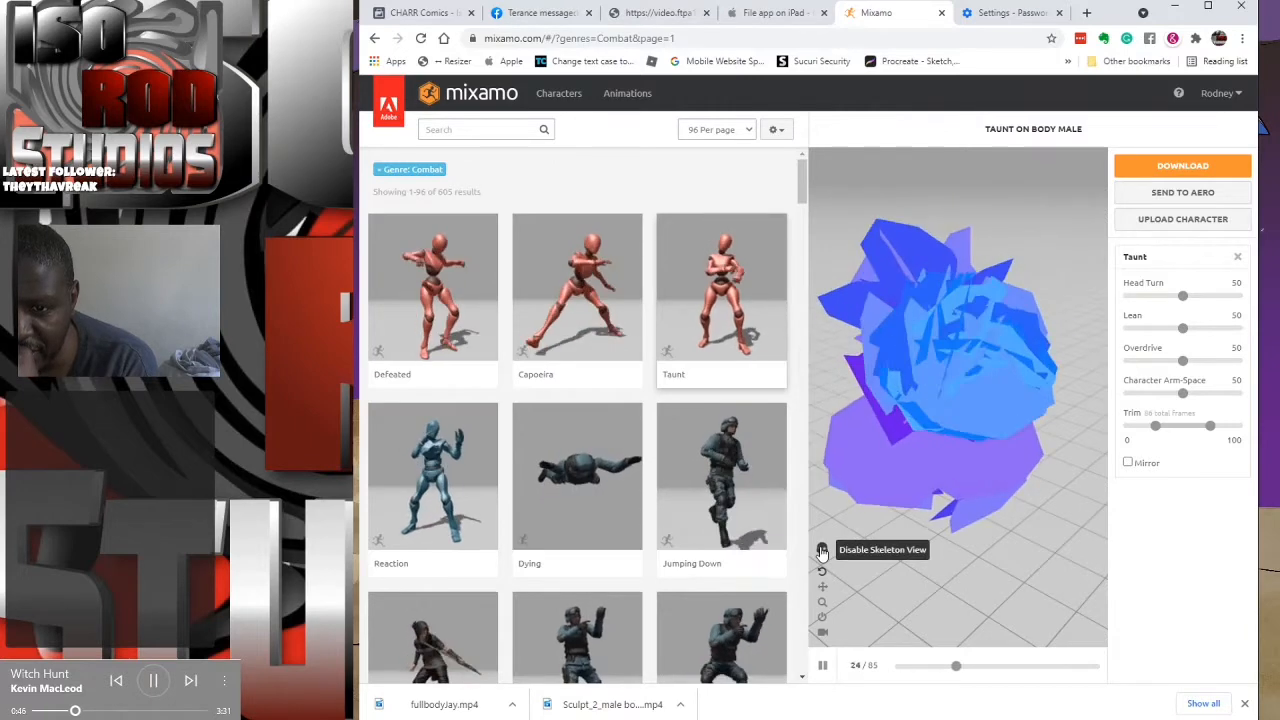
left_click(822, 549)
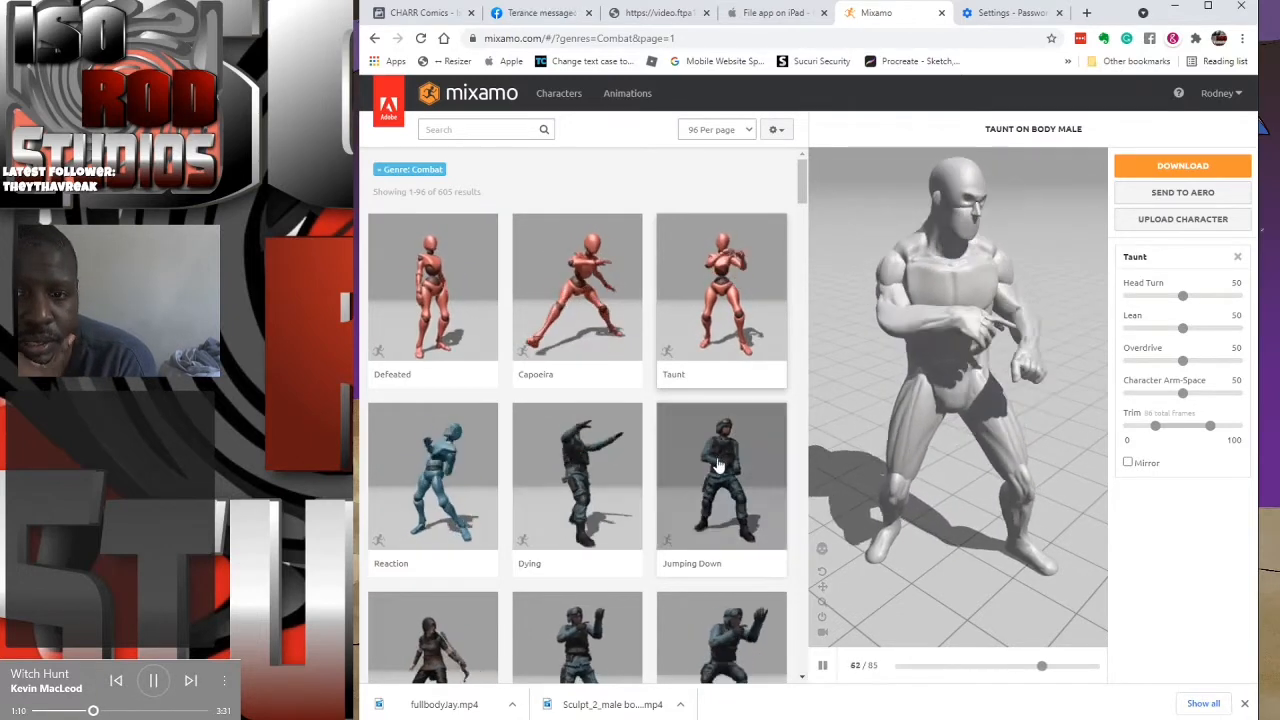
Step: Preview Jumping Down and Standing Dodge Backward, scrolling further down the Combat results
left_click(721, 476)
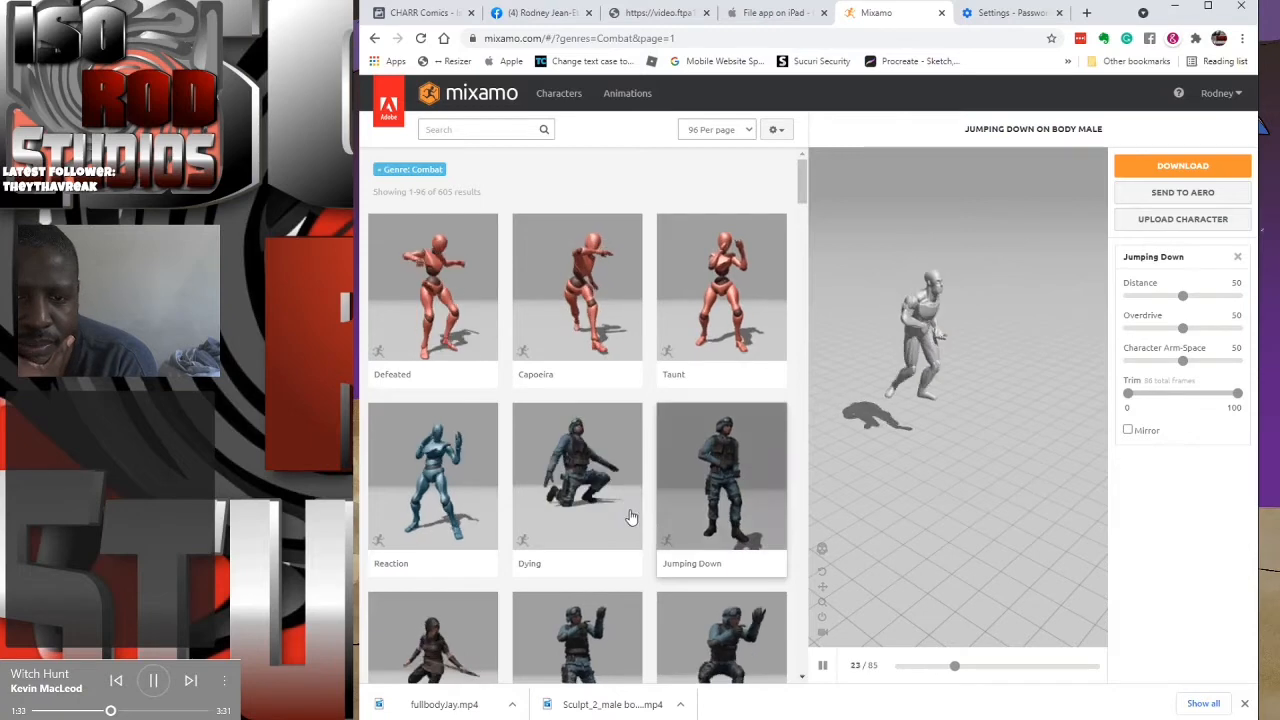
scroll("down", 3)
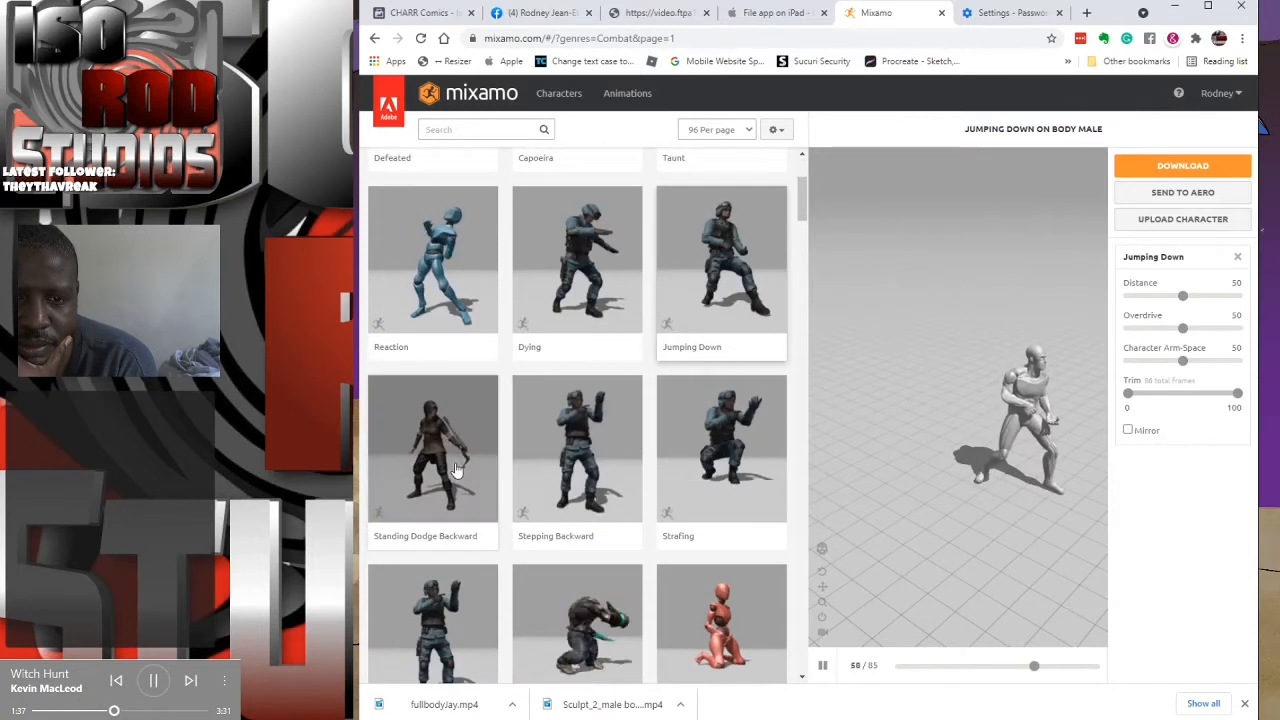
left_click(432, 448)
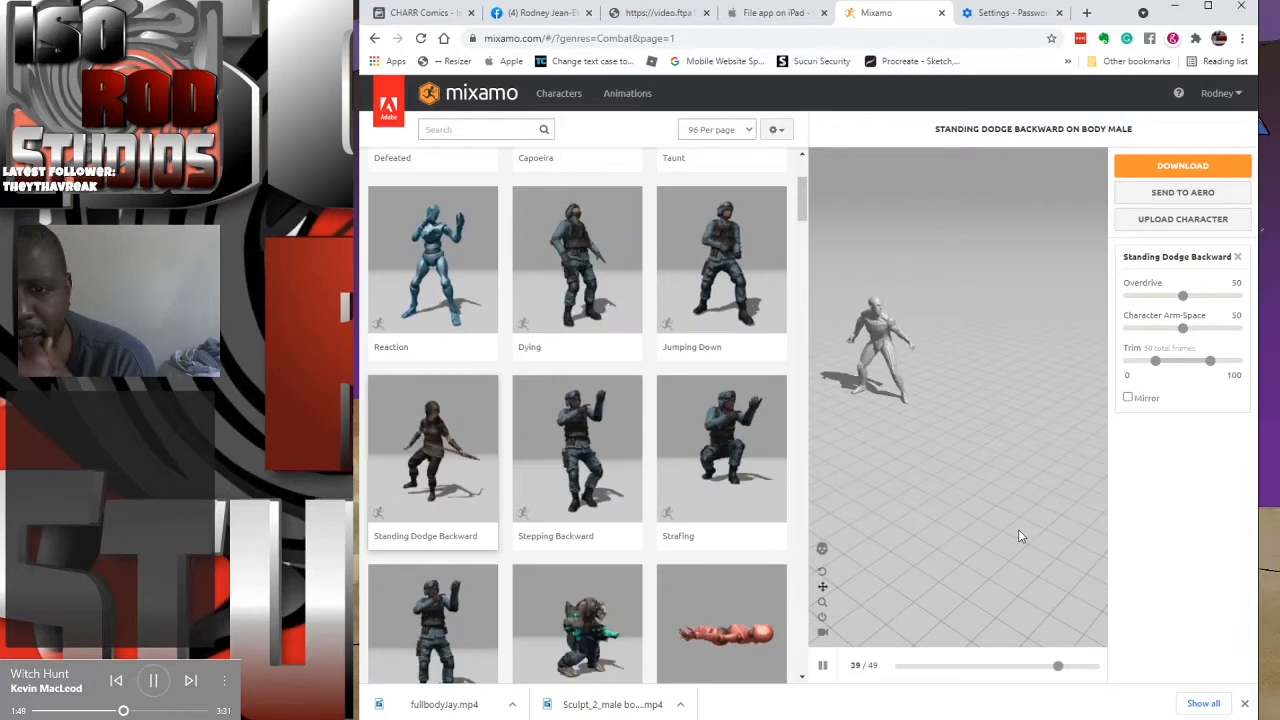
scroll("down", 3)
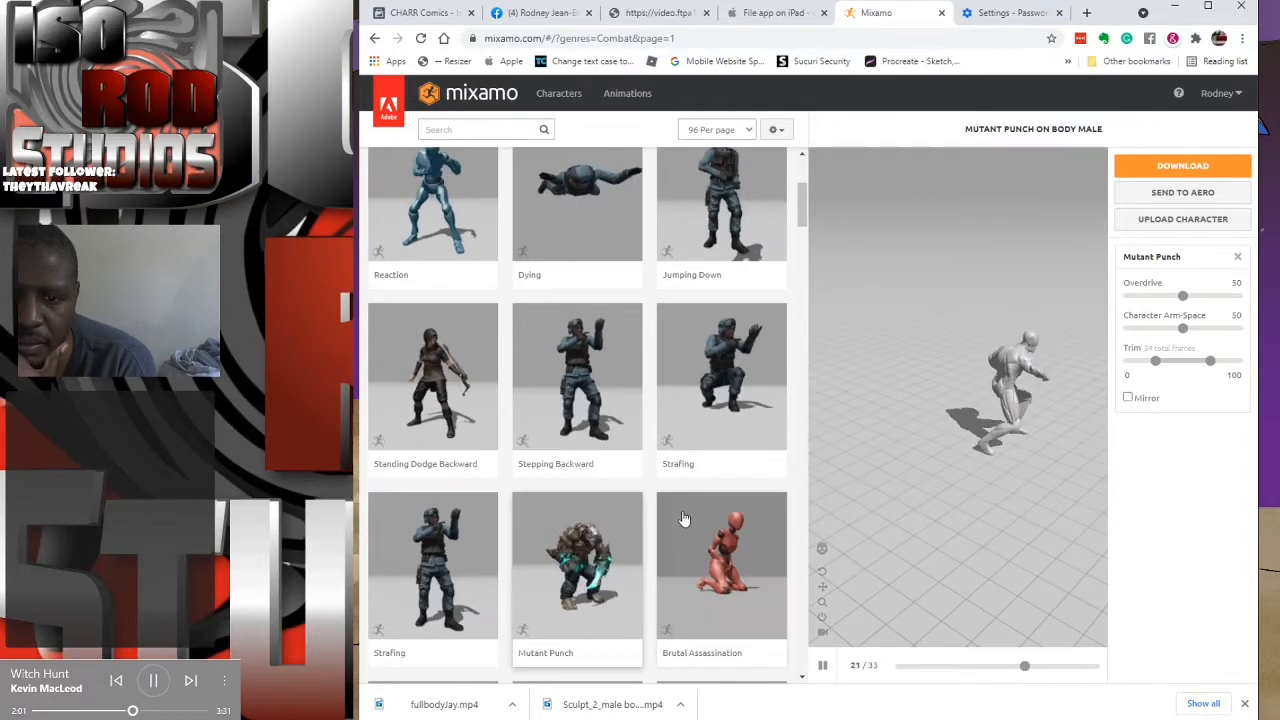
scroll("down", 3)
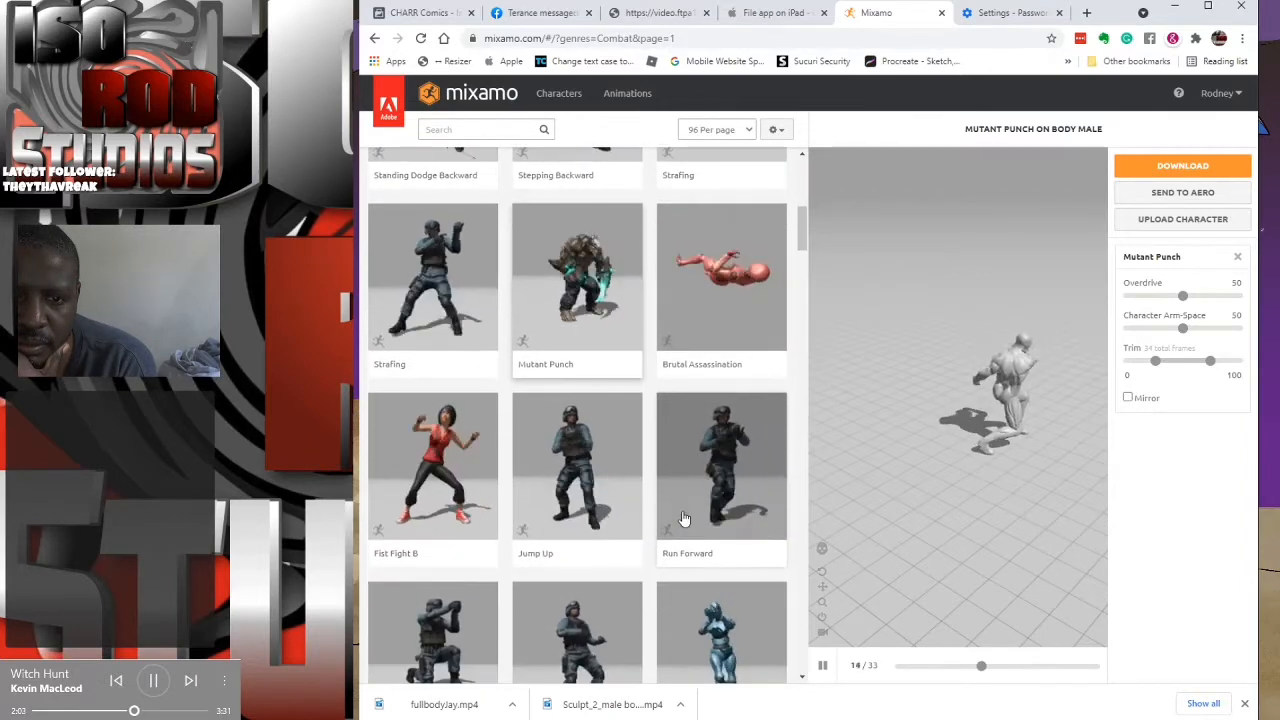
scroll("down", 3)
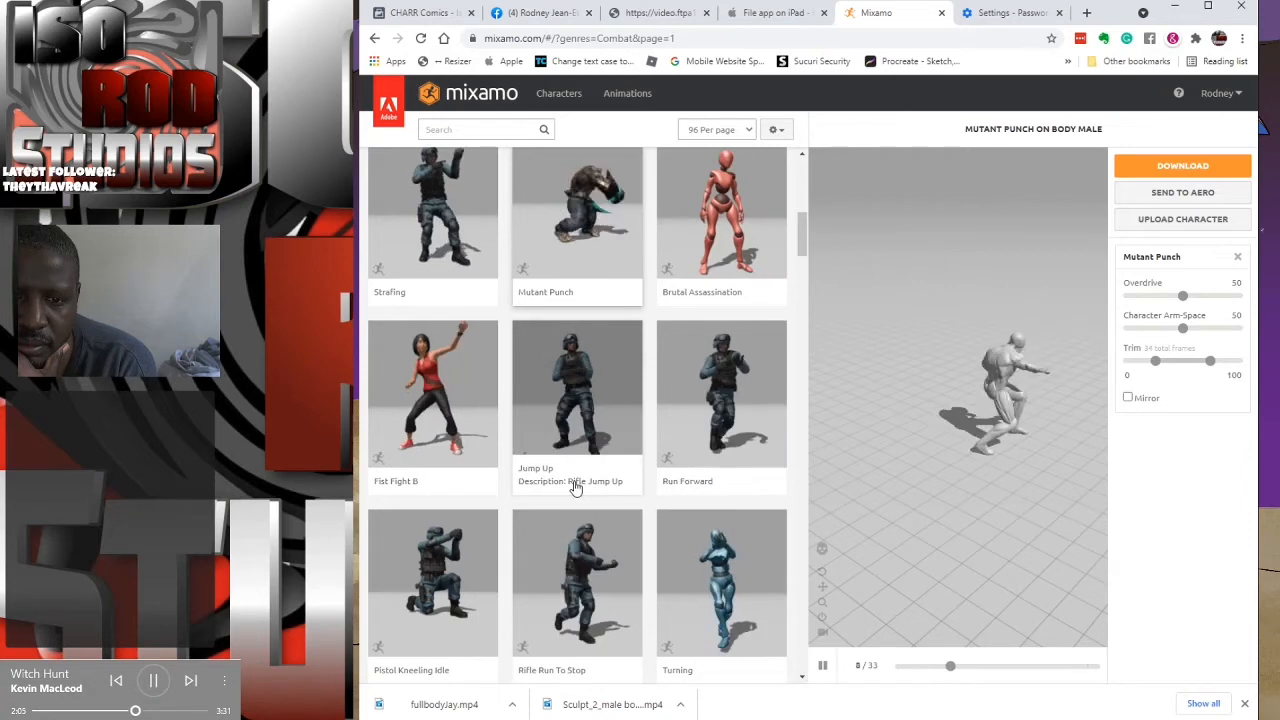
scroll("down", 3)
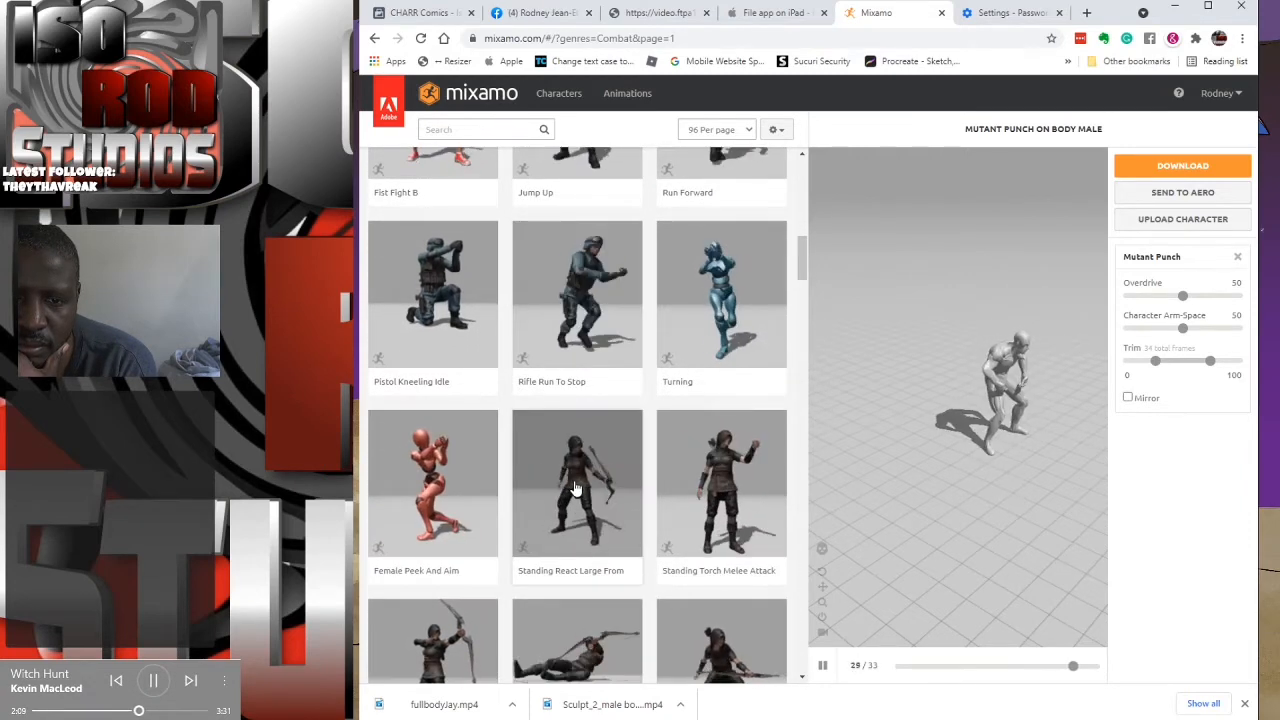
Step: Preview Standing Torch Melee Attack, then Crouch Walk Right on the character
left_click(721, 483)
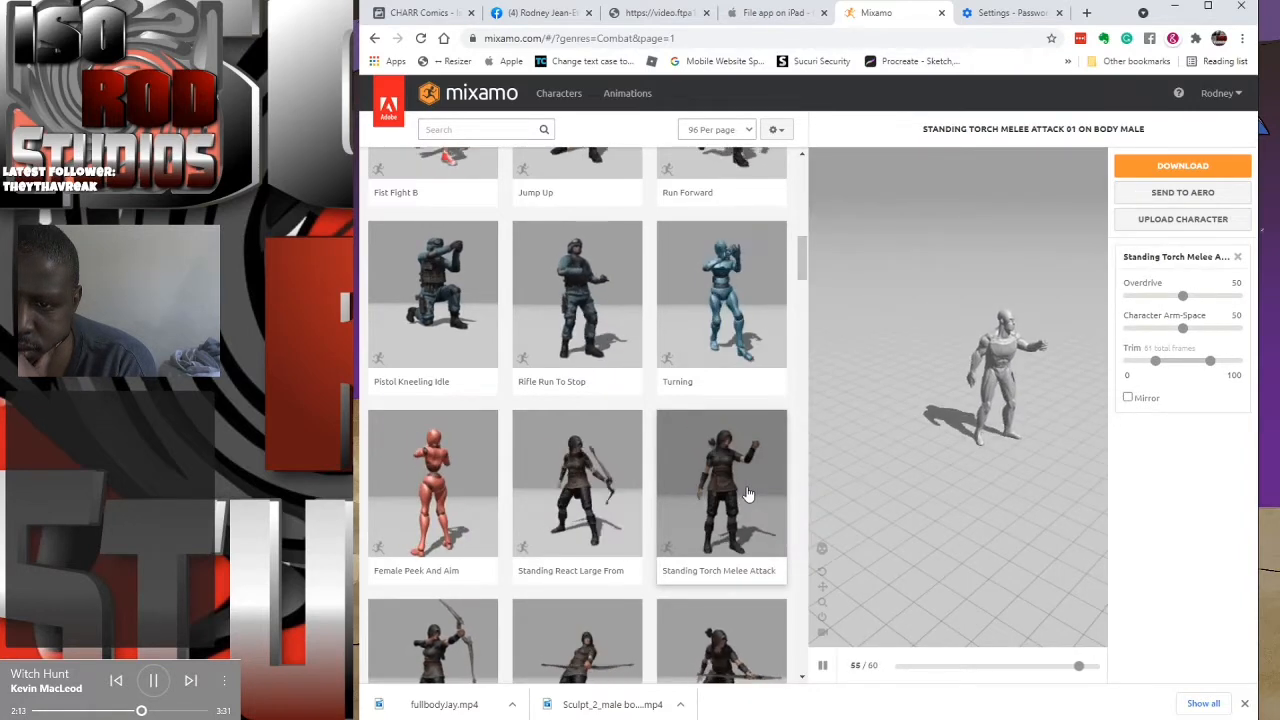
scroll("down", 3)
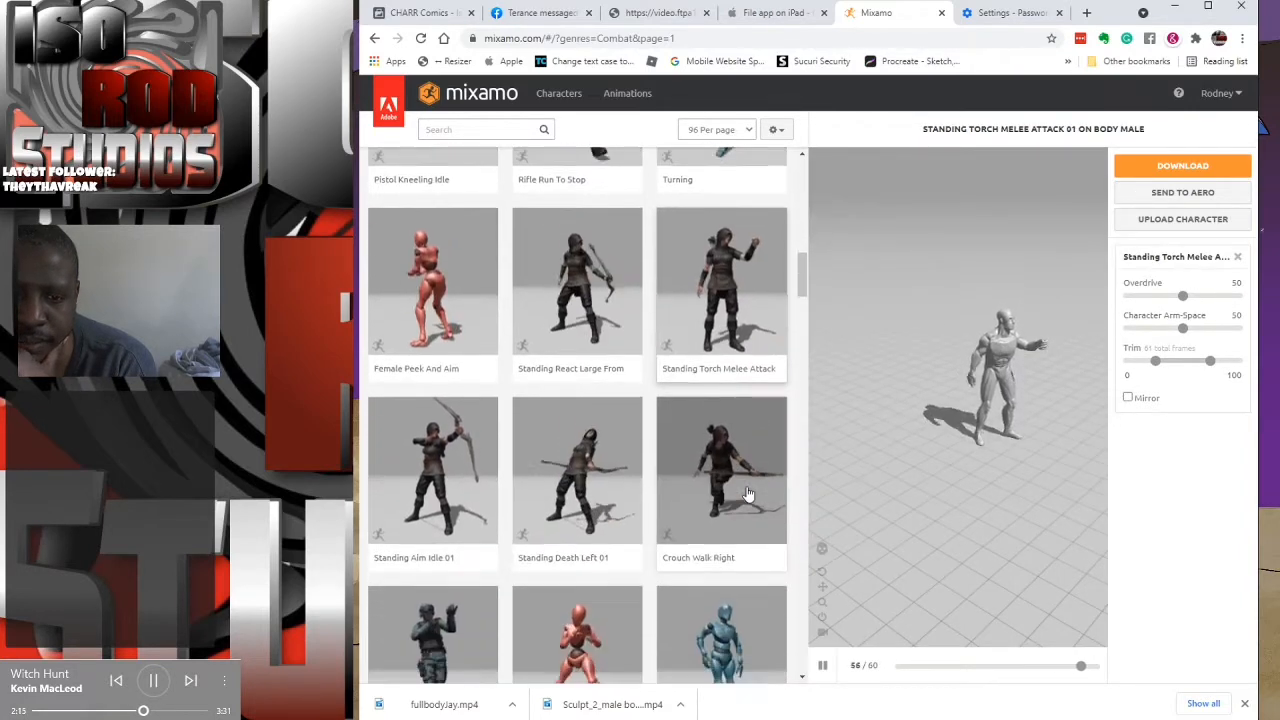
scroll("down", 3)
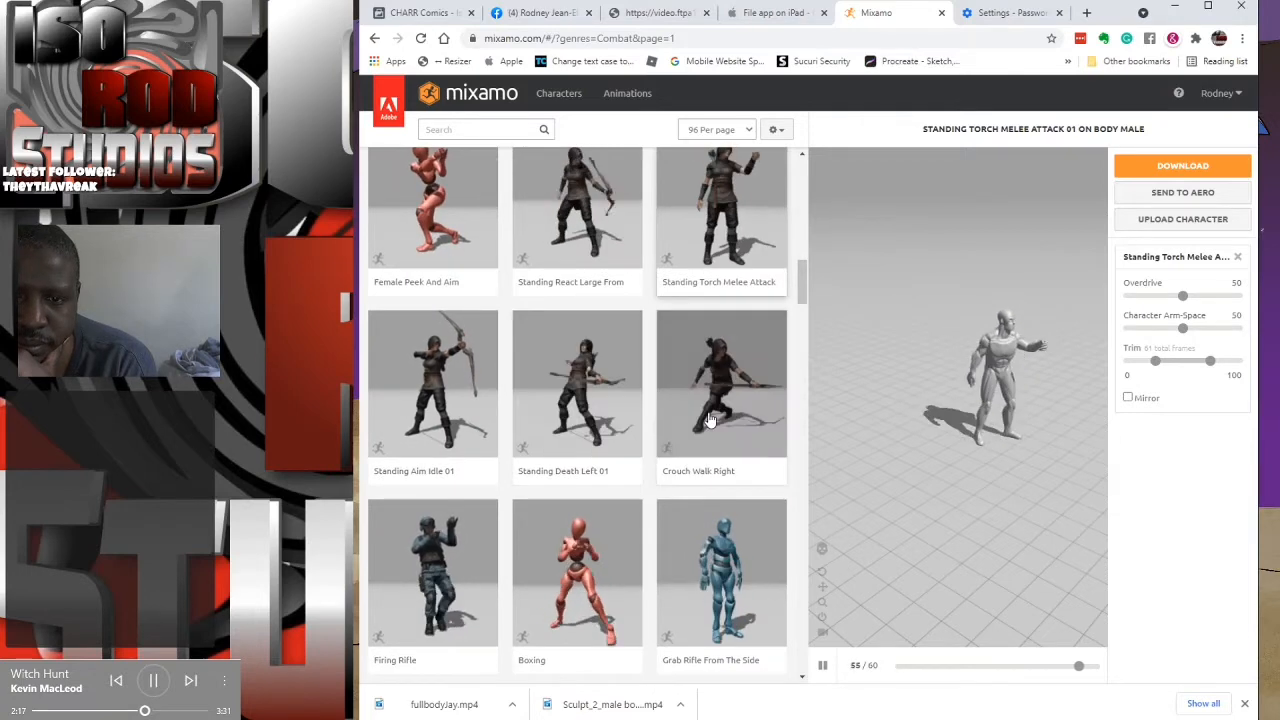
left_click(721, 383)
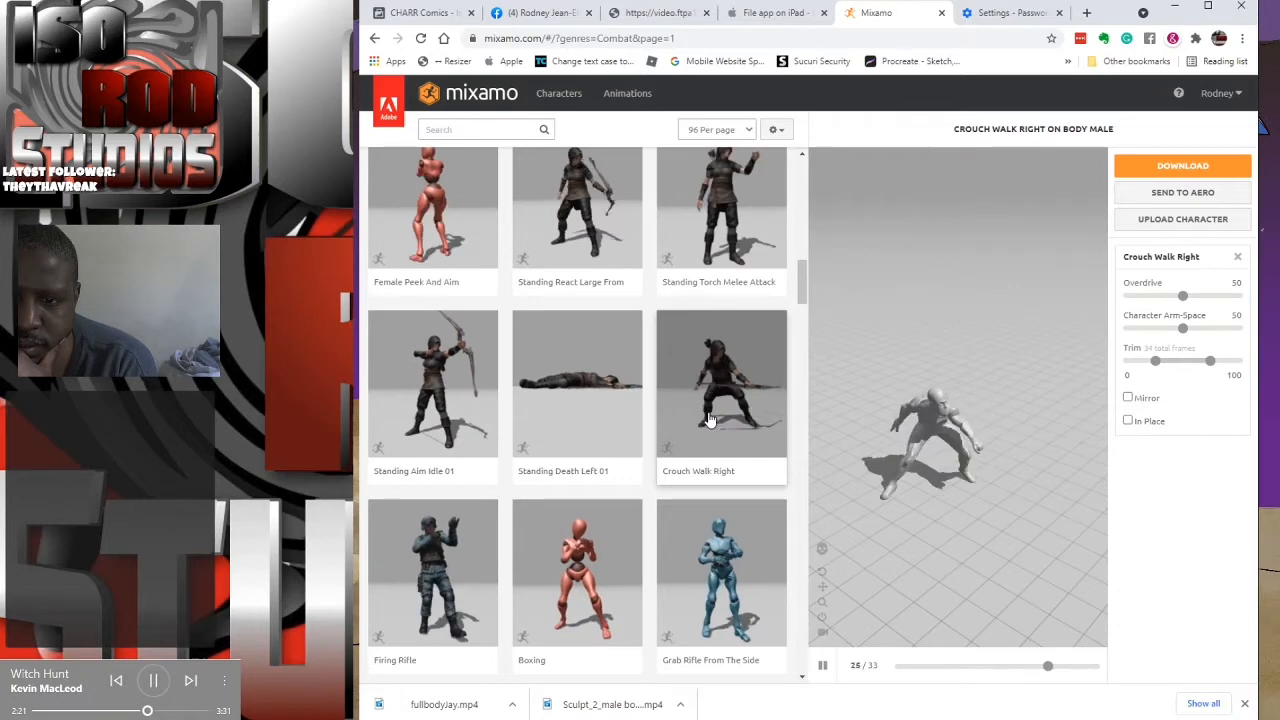
Step: Preview Strafe Right, Chapa-Giratoria, then Double Dagger Stab from the Combat grid
scroll("down", 3)
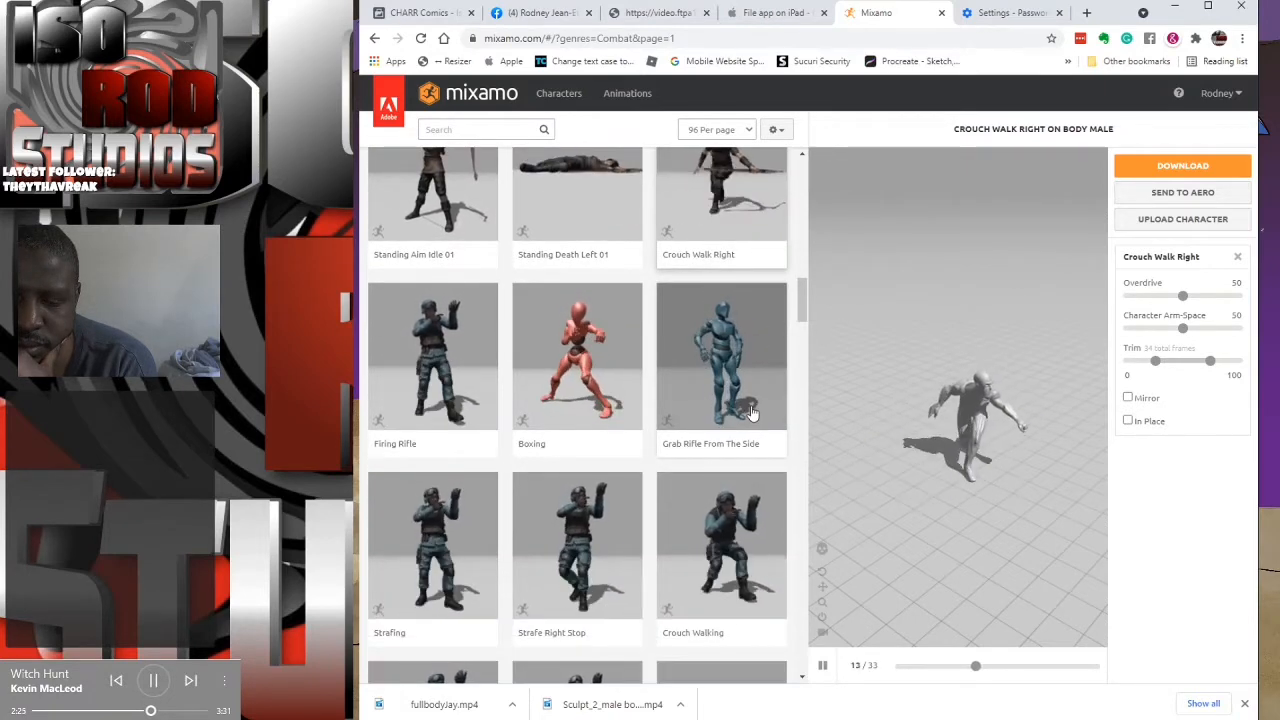
scroll("down", 3)
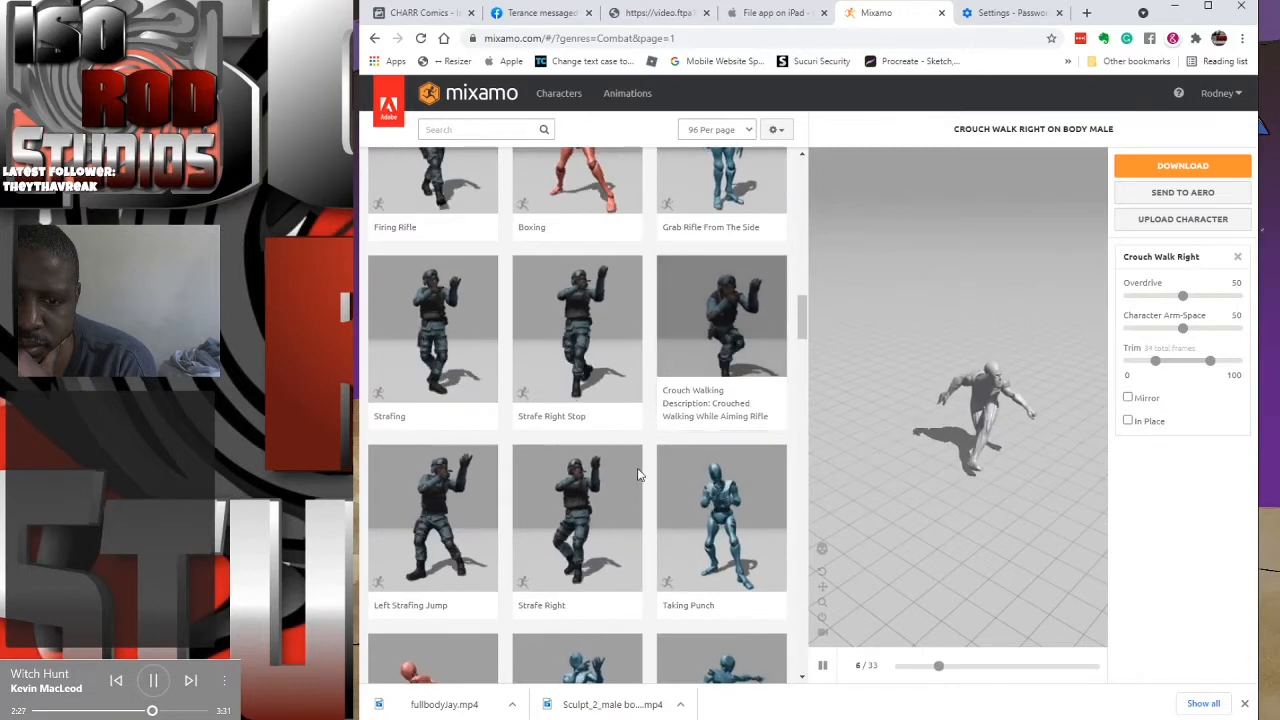
left_click(577, 517)
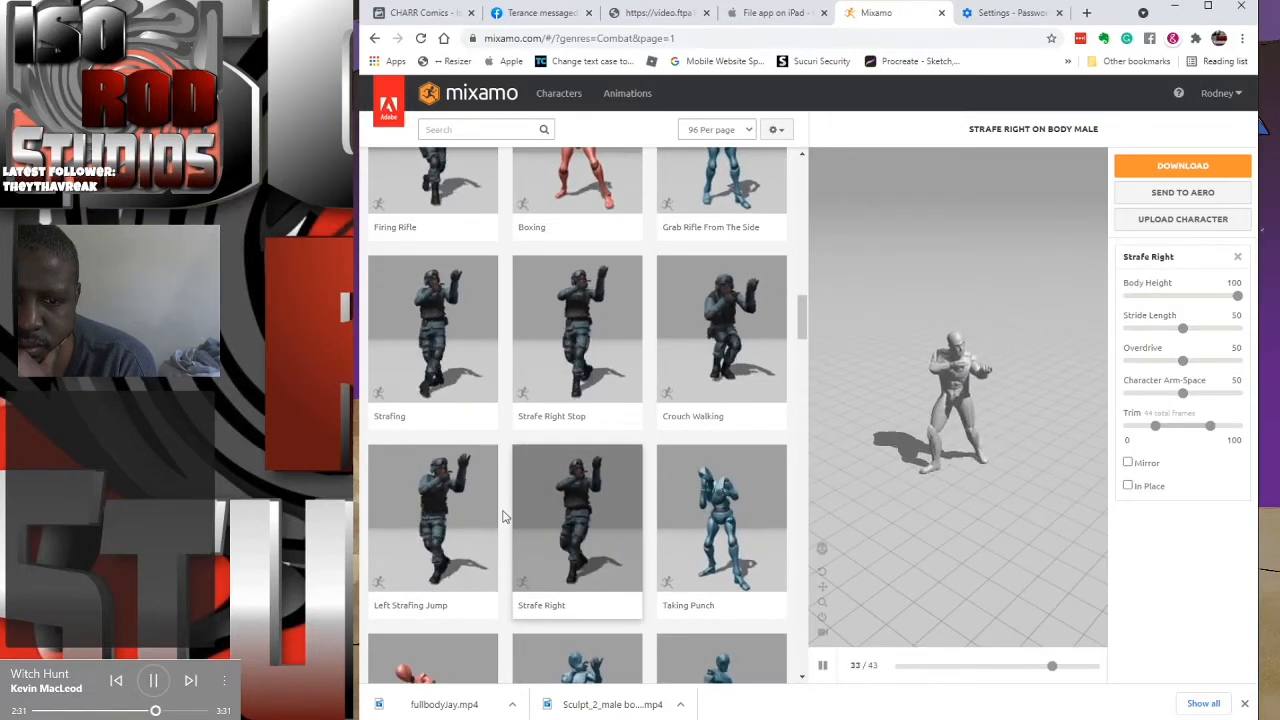
scroll("down", 3)
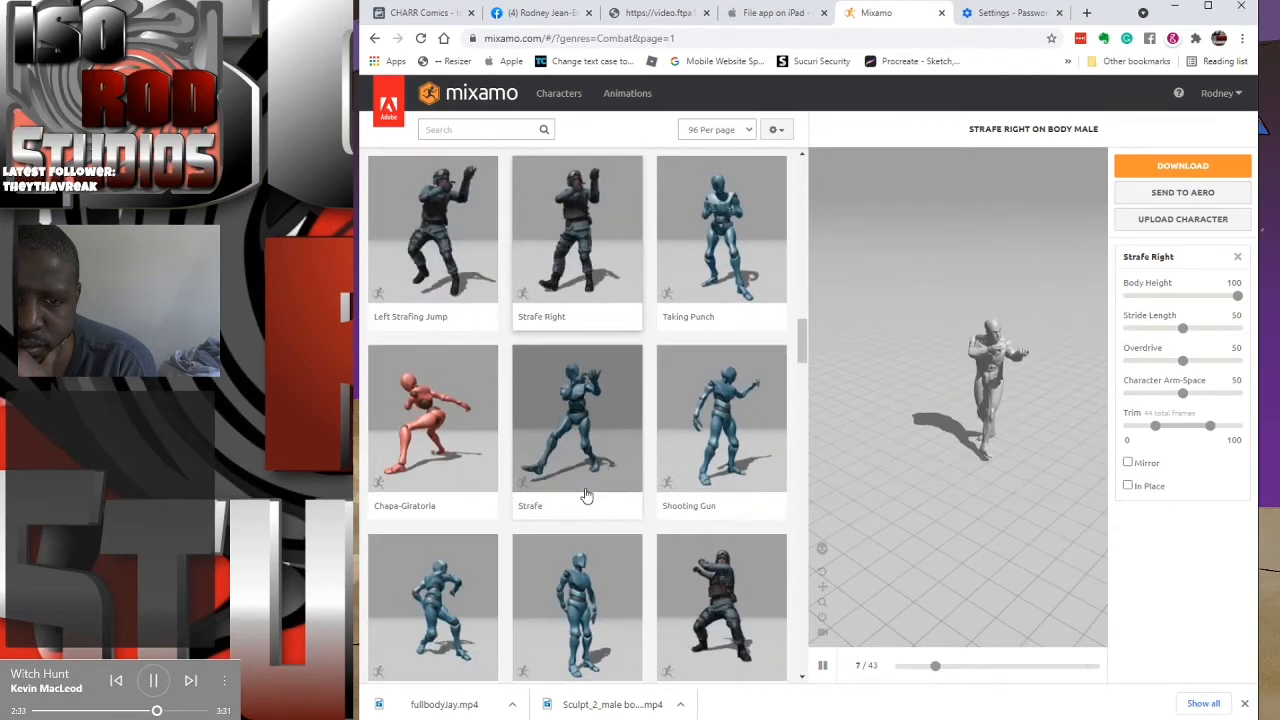
left_click(432, 417)
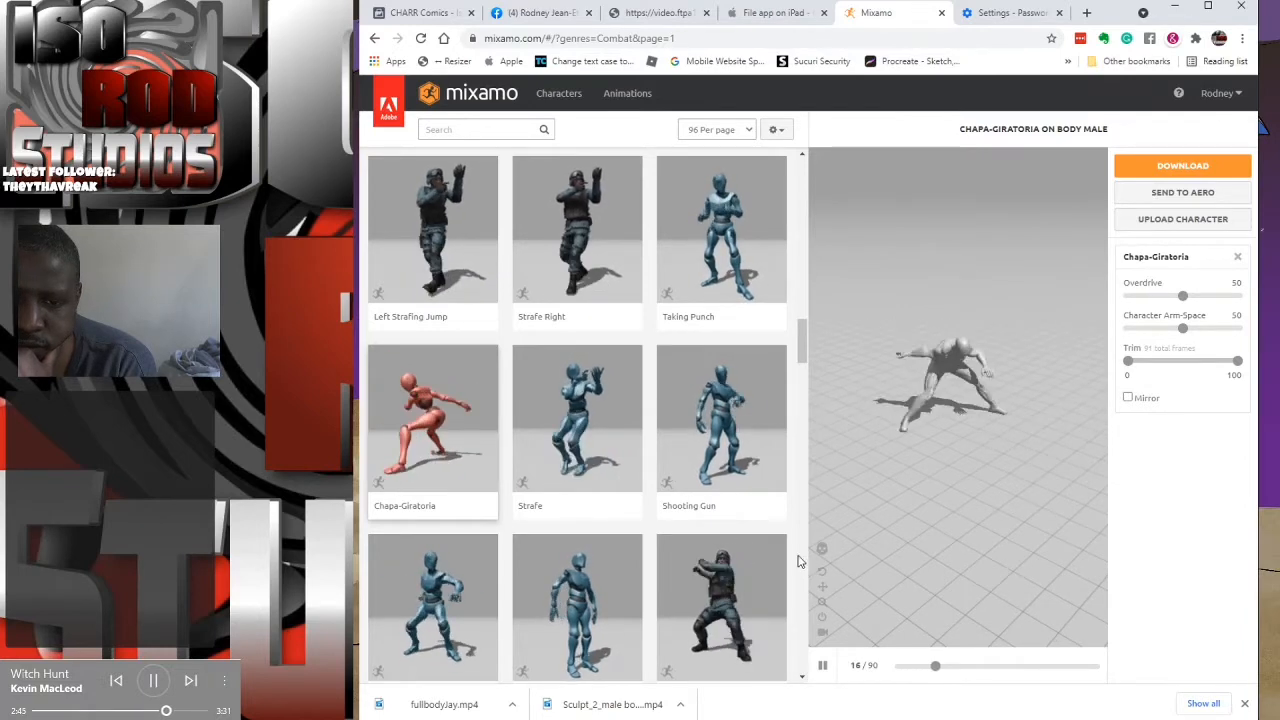
left_click(721, 607)
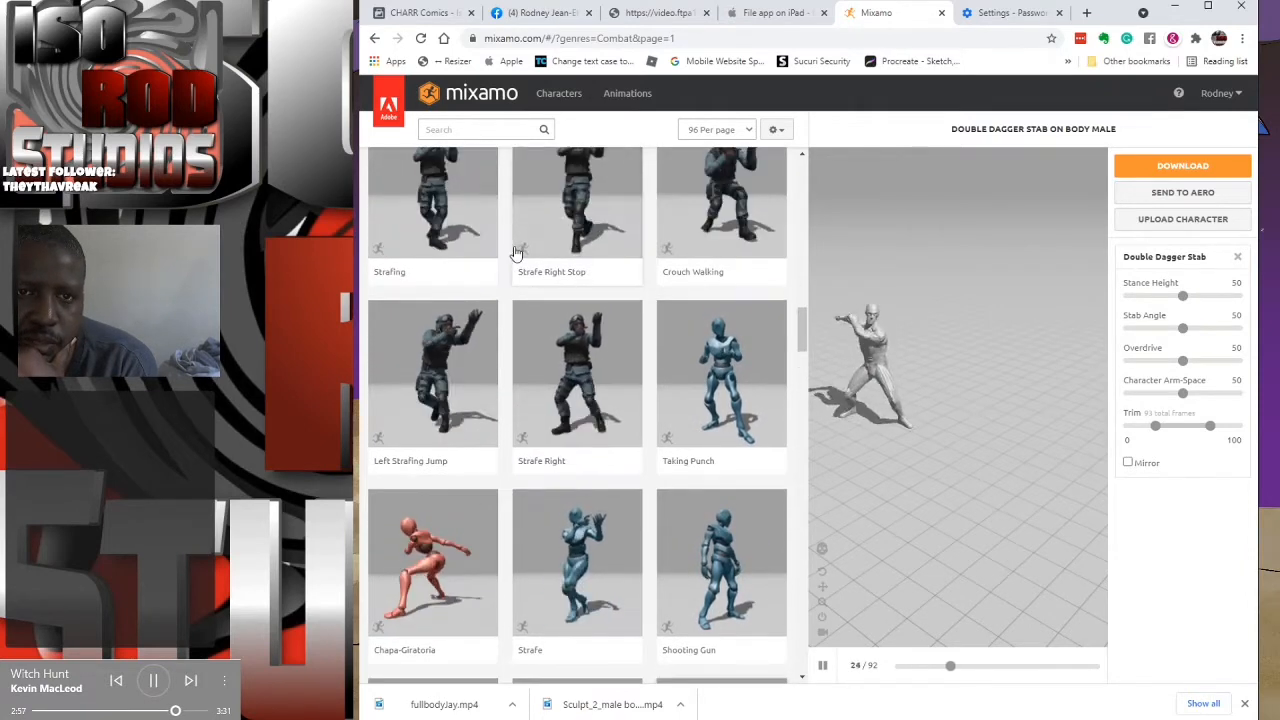
Step: Scroll down the animation list while Double Dagger Stab keeps playing
scroll("down", 3)
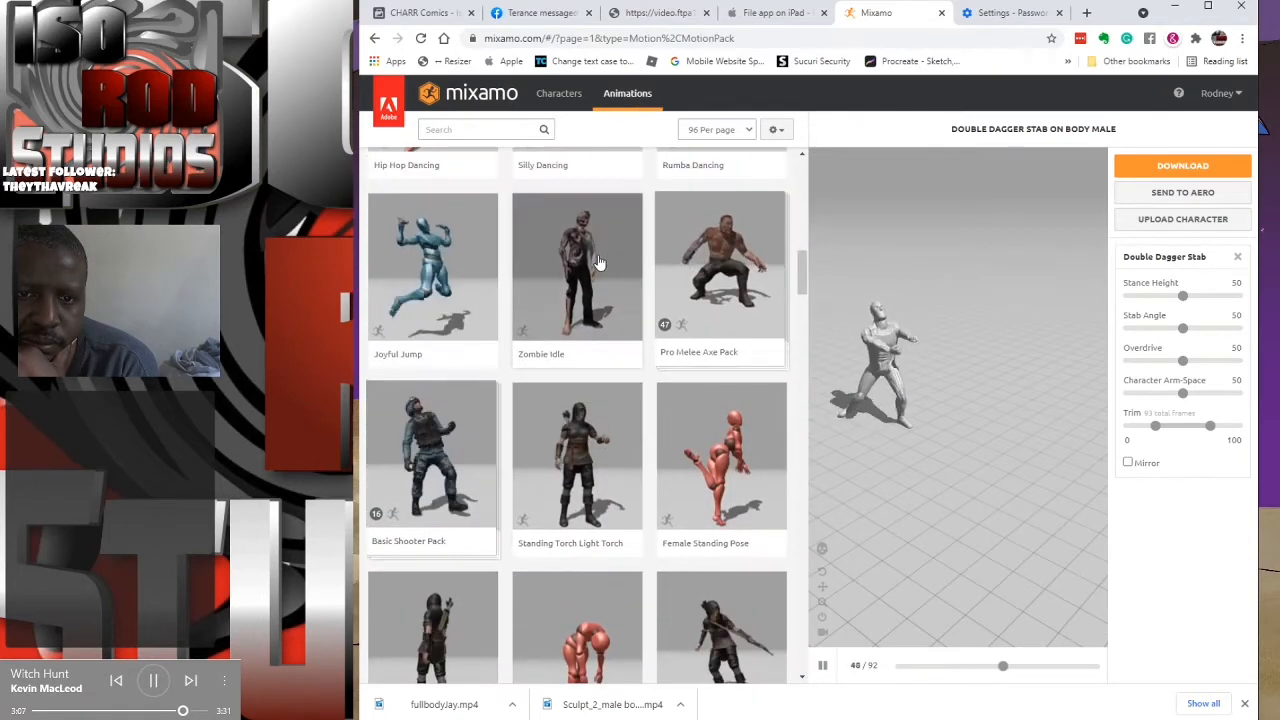
scroll("down", 3)
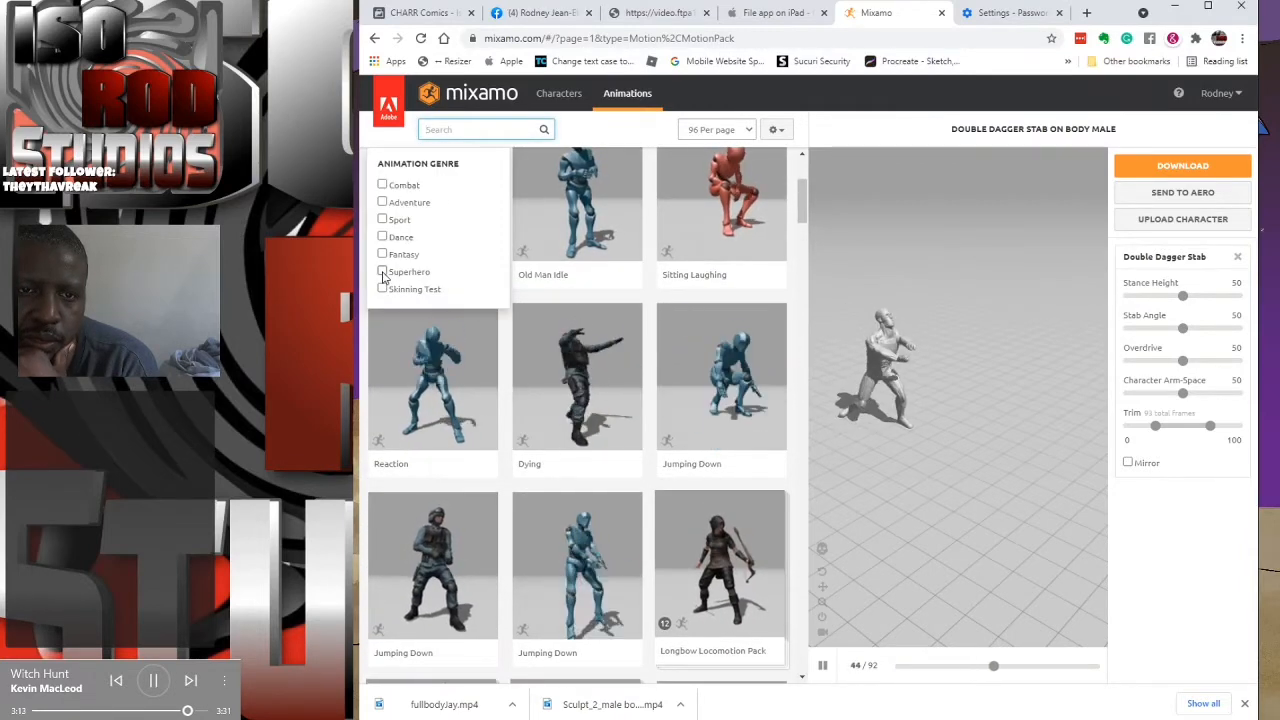
Step: Filter to Superhero and preview Jumping, Run To Rolling, Swing To Land, Flying Knee Punch Combo
left_click(382, 271)
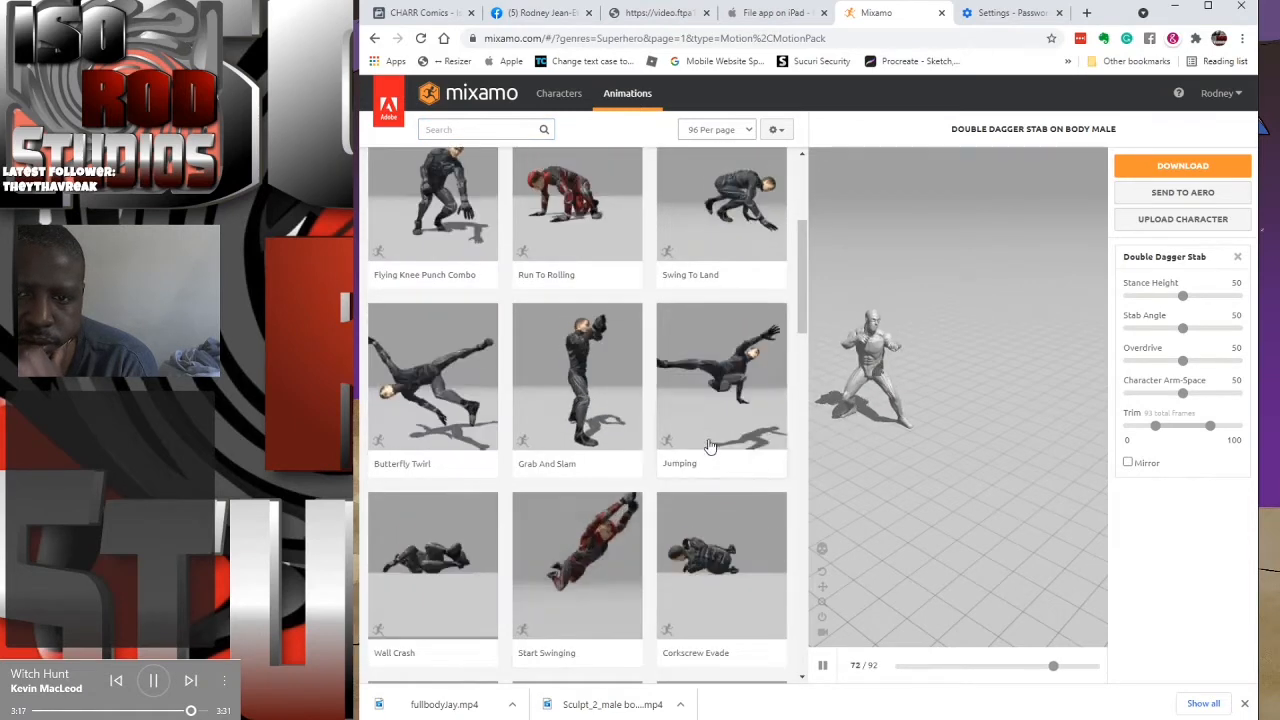
left_click(721, 377)
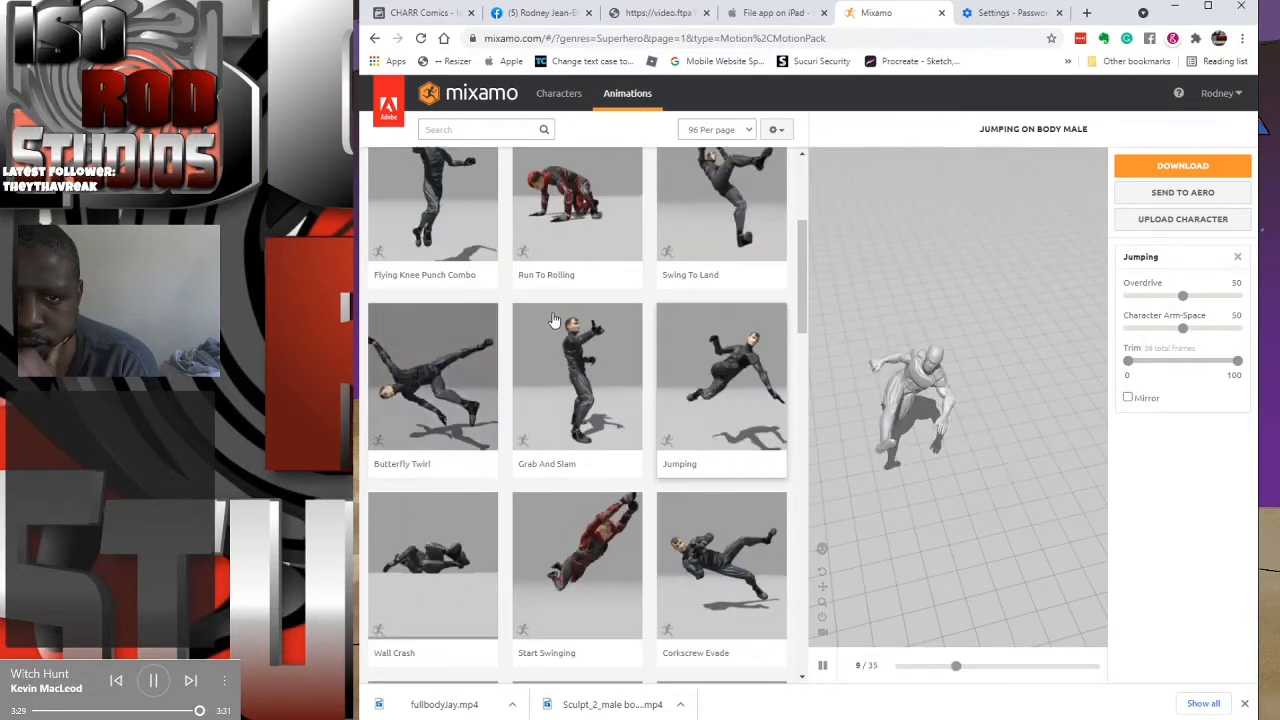
left_click(577, 205)
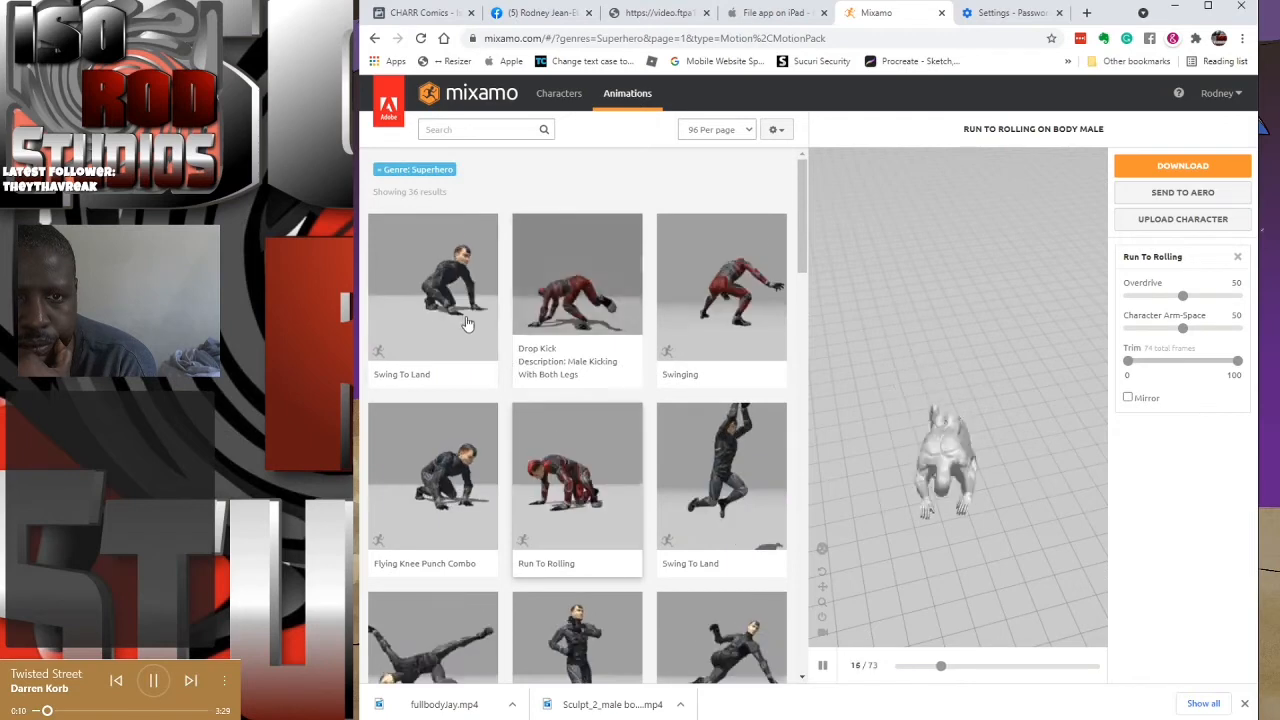
left_click(432, 287)
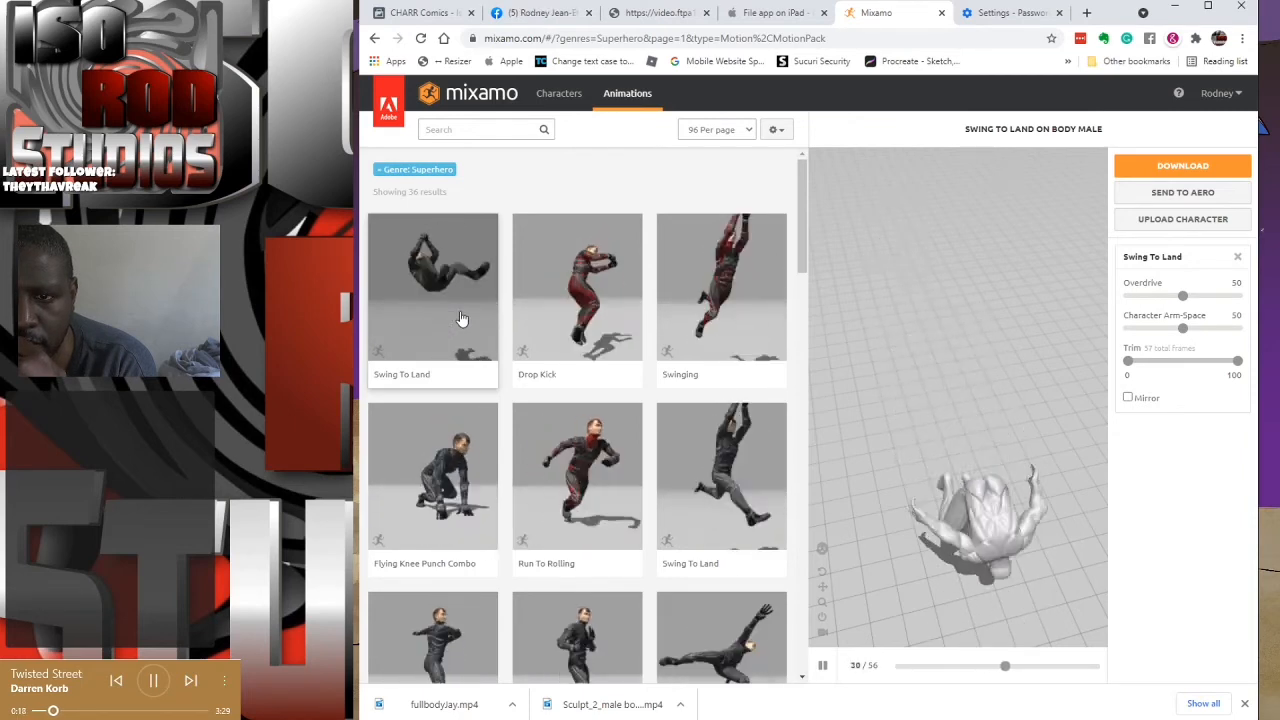
left_click(432, 475)
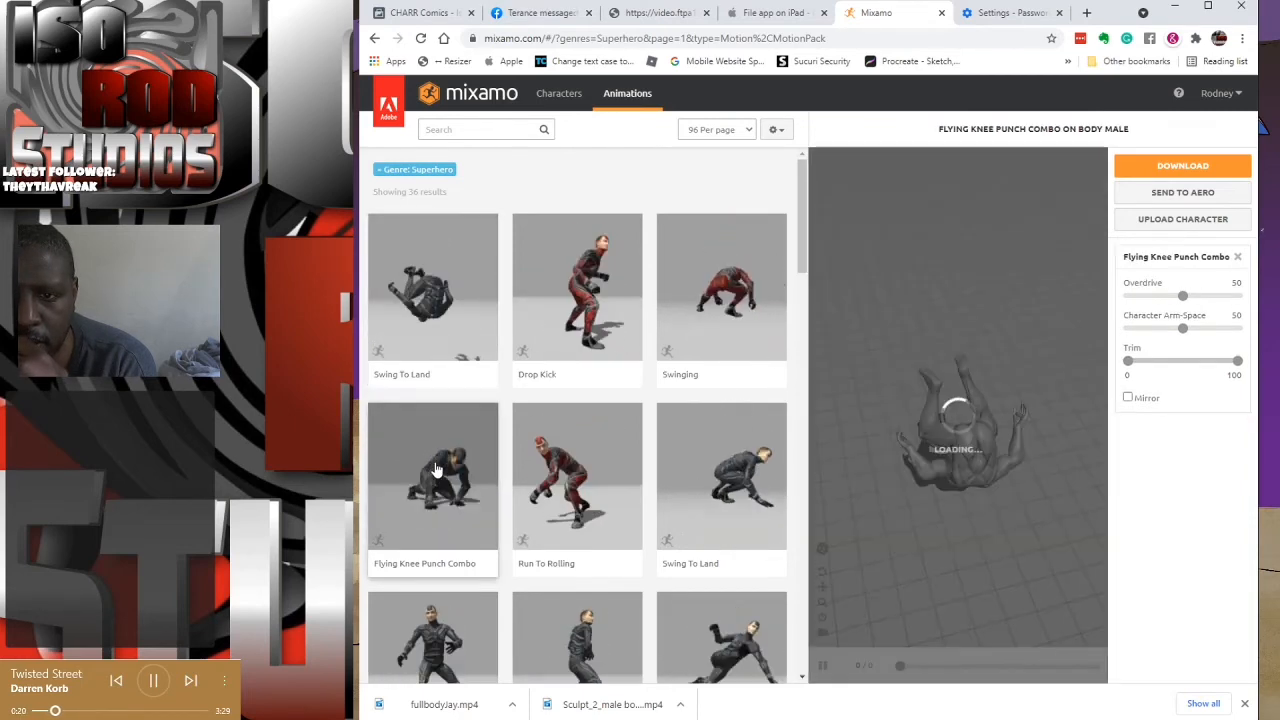